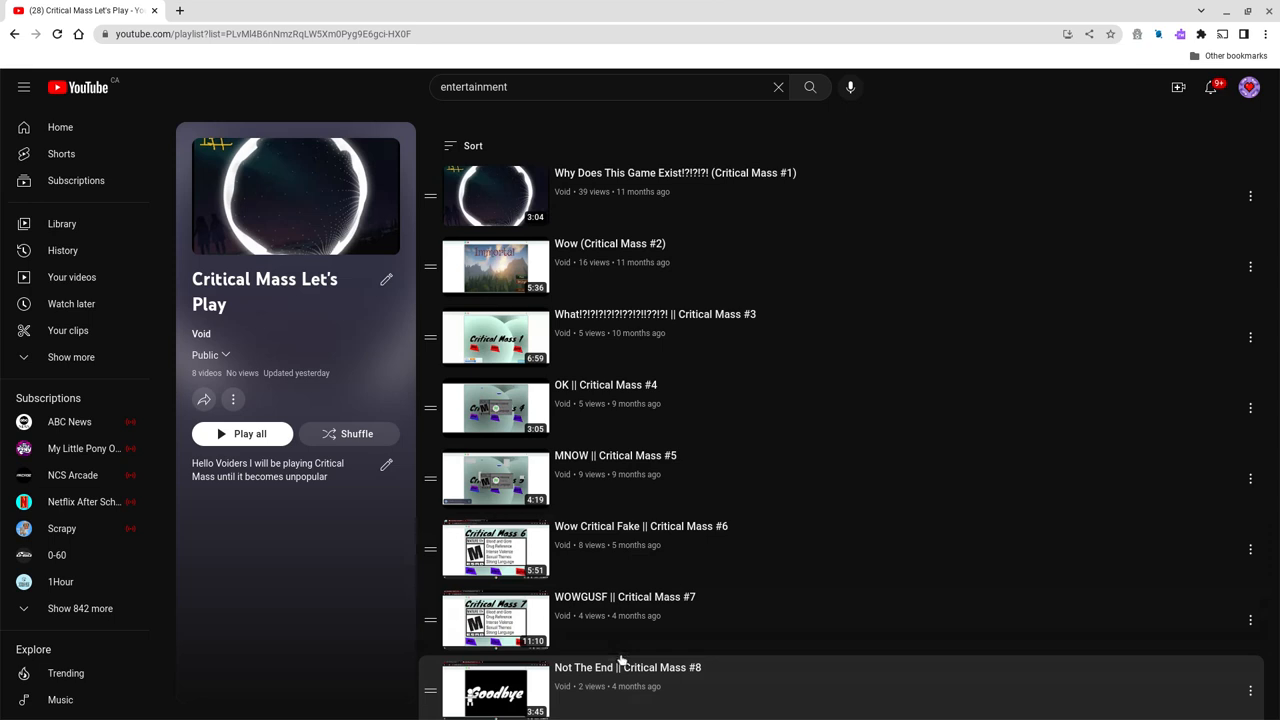
{"action": "mouse_move", "coordinate": [392, 297]}
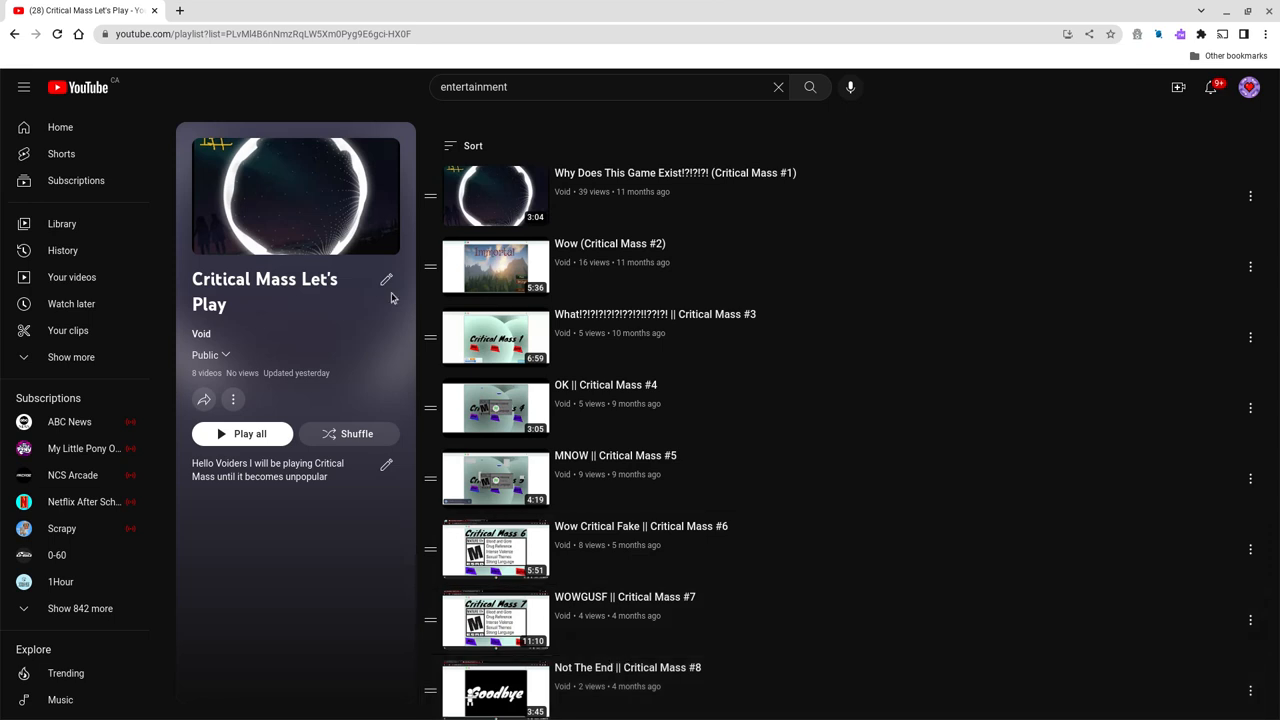
{"action": "mouse_move", "coordinate": [181, 10]}
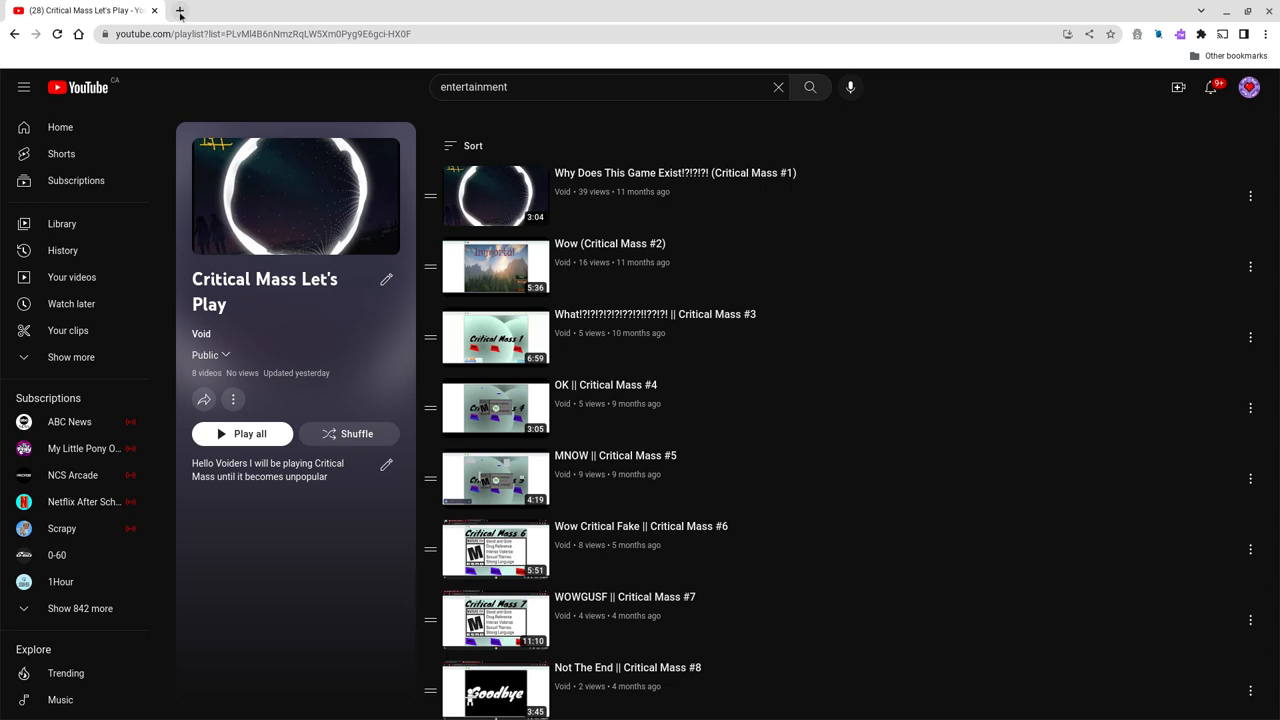
{"action": "mouse_move", "coordinate": [255, 147]}
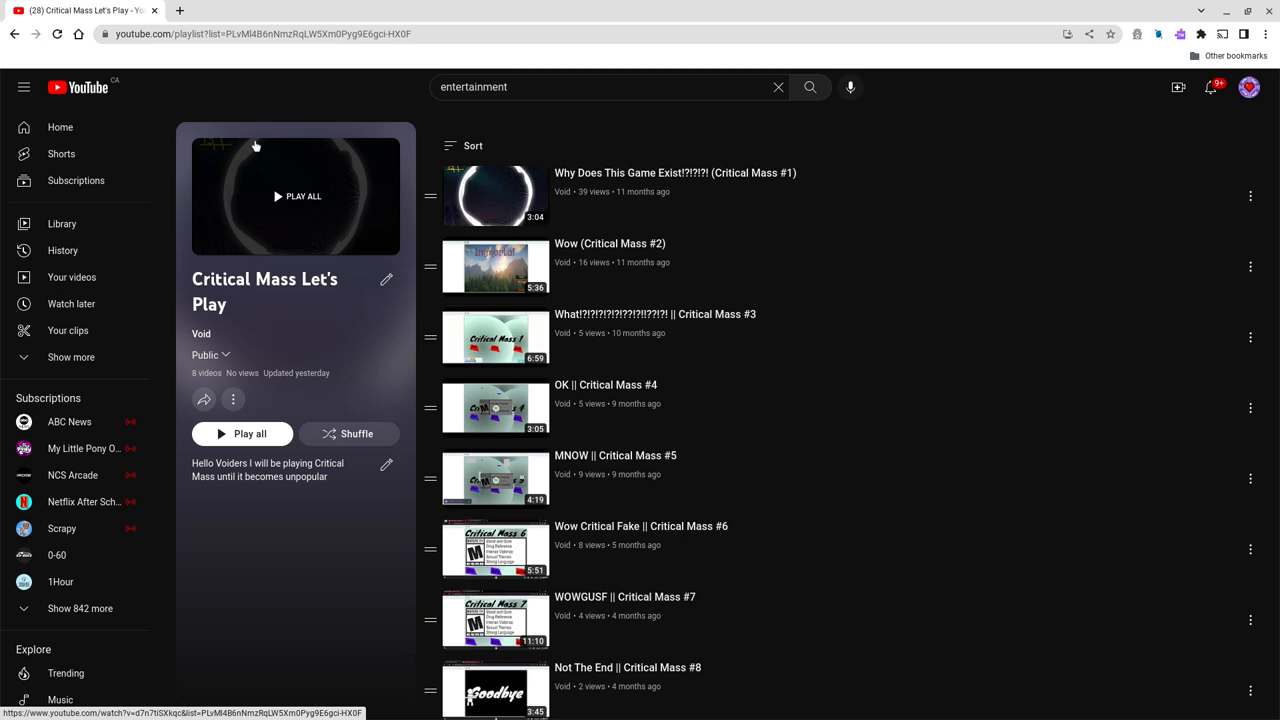